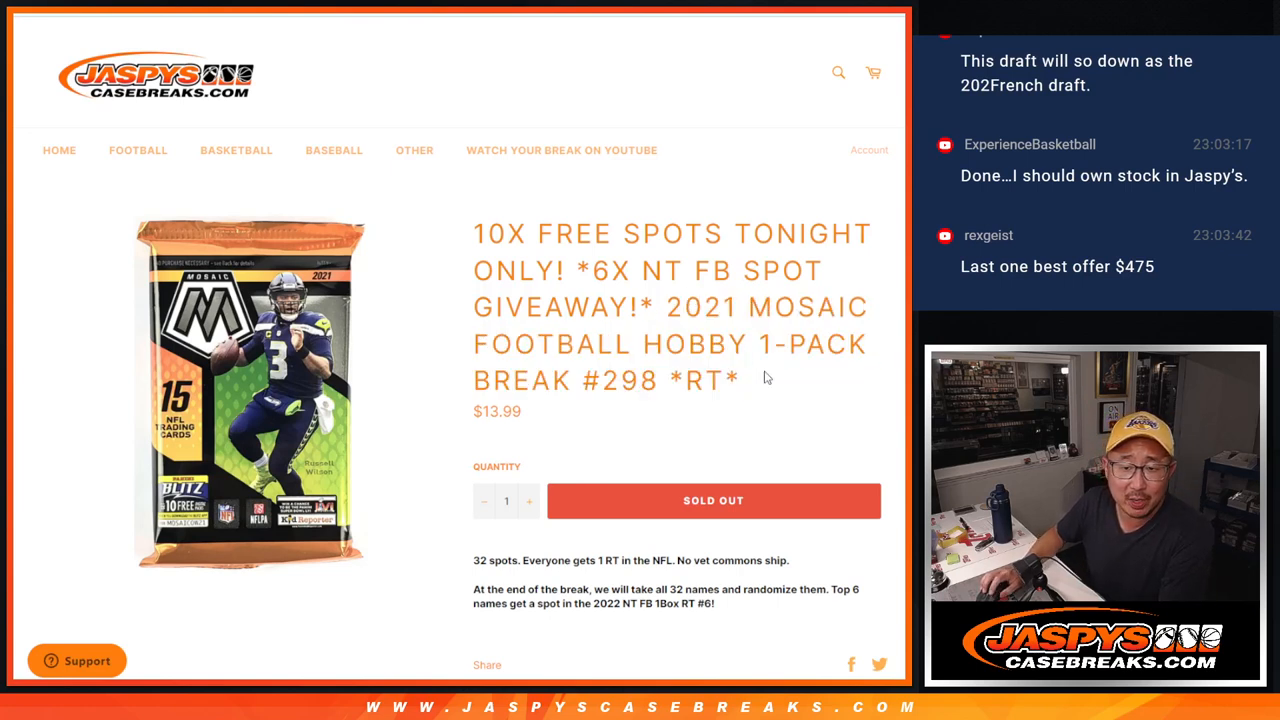
Reshuffle the entrant names once more on RANDOM.ORG's List Randomizer results page.
double_click(632, 381)
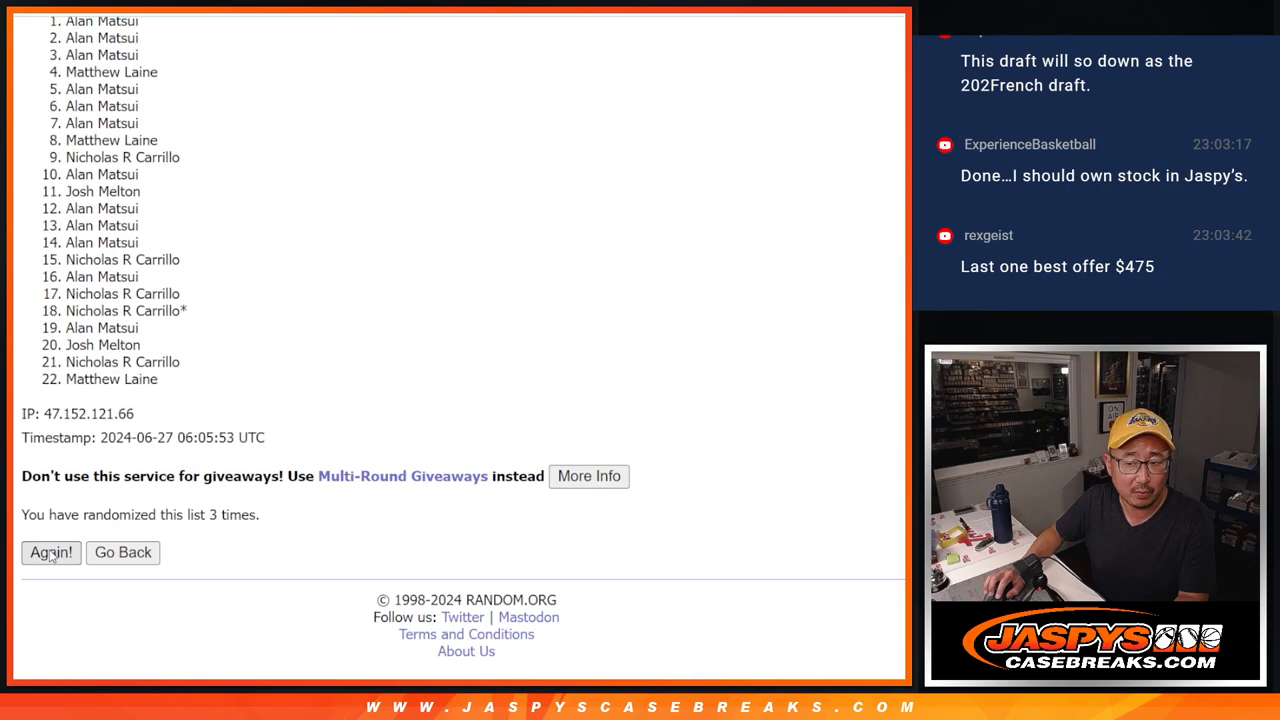
left_click(51, 552)
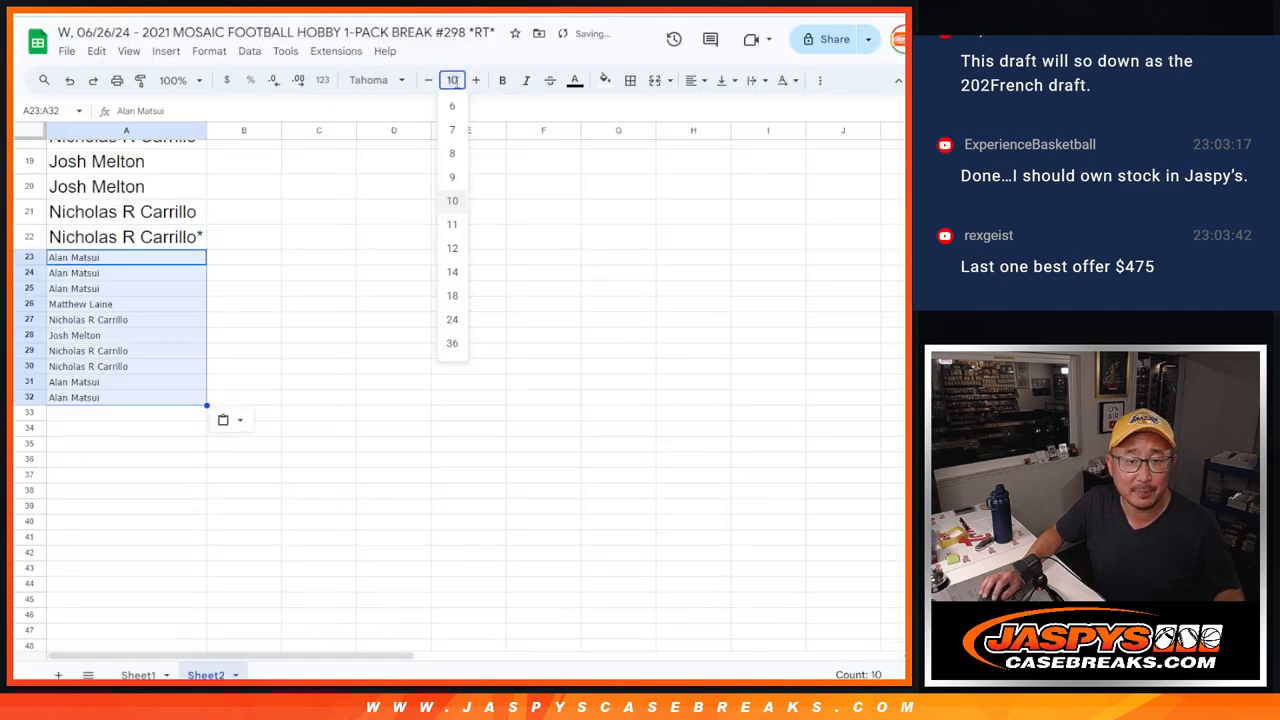
Set the names in A23:A32 to font size 12 and start appending carets.
left_click(452, 248)
type("^")
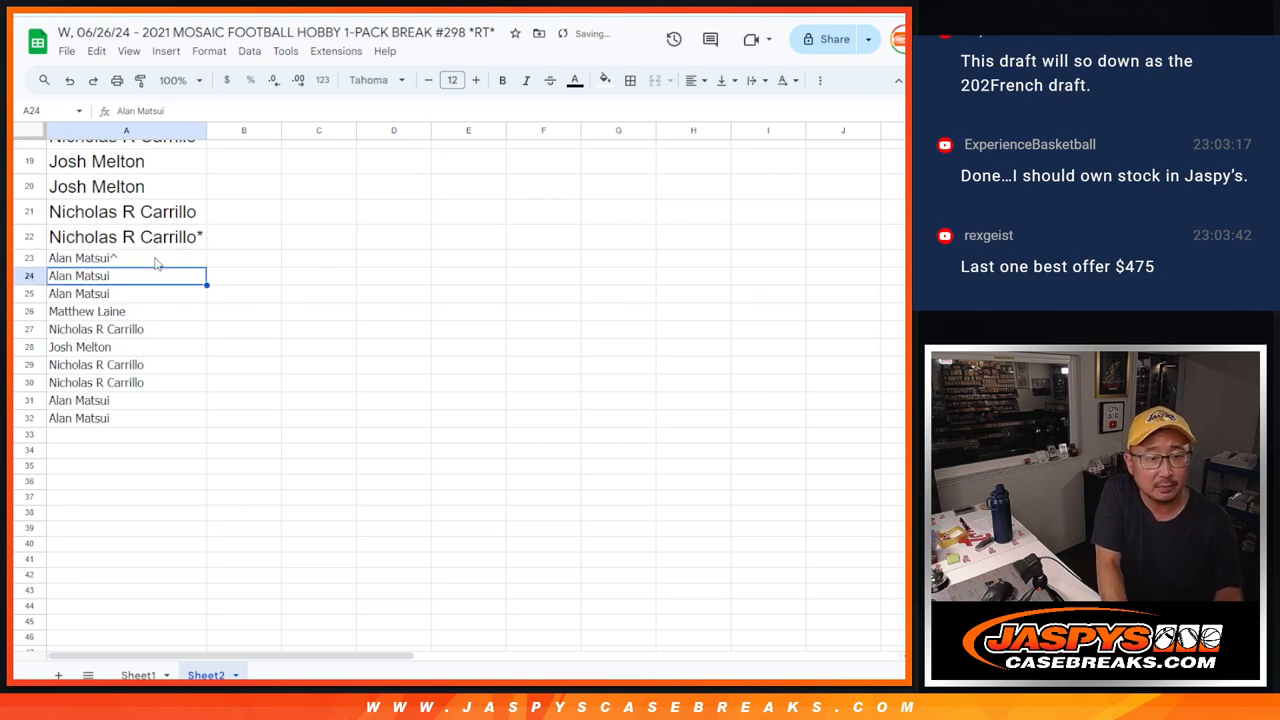
left_click(95, 364)
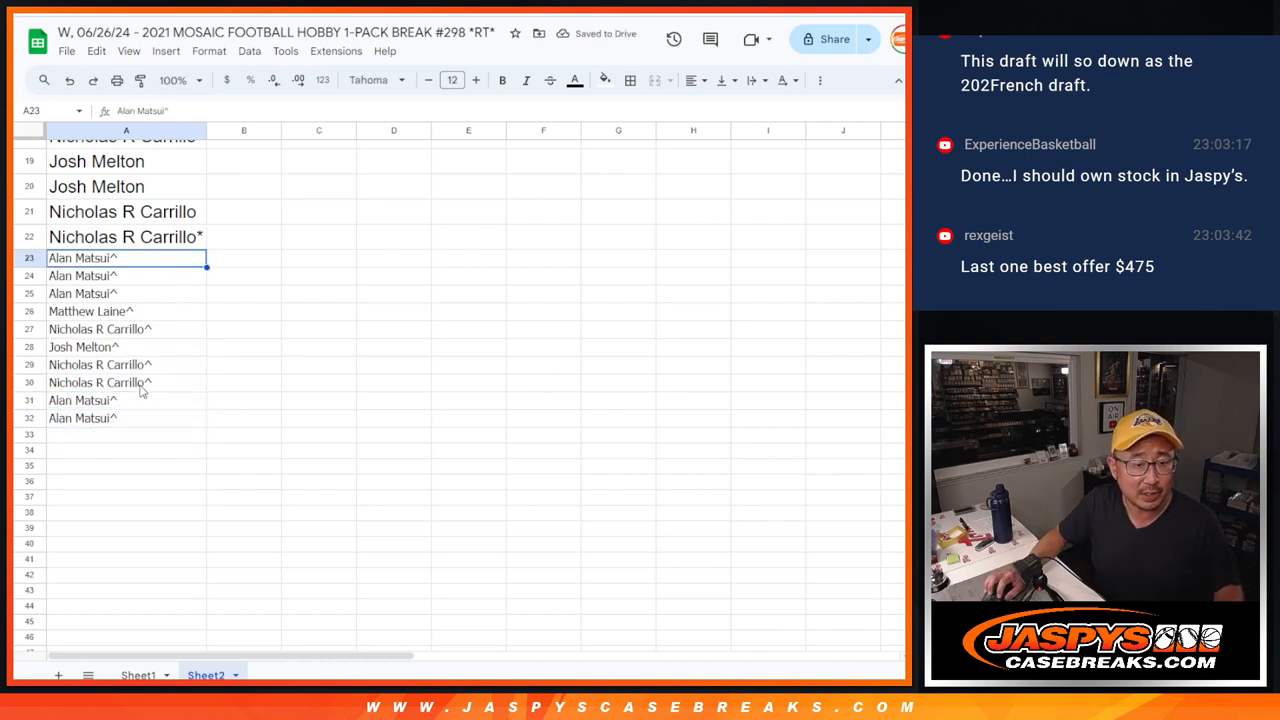
left_click_drag(126, 258, 126, 418)
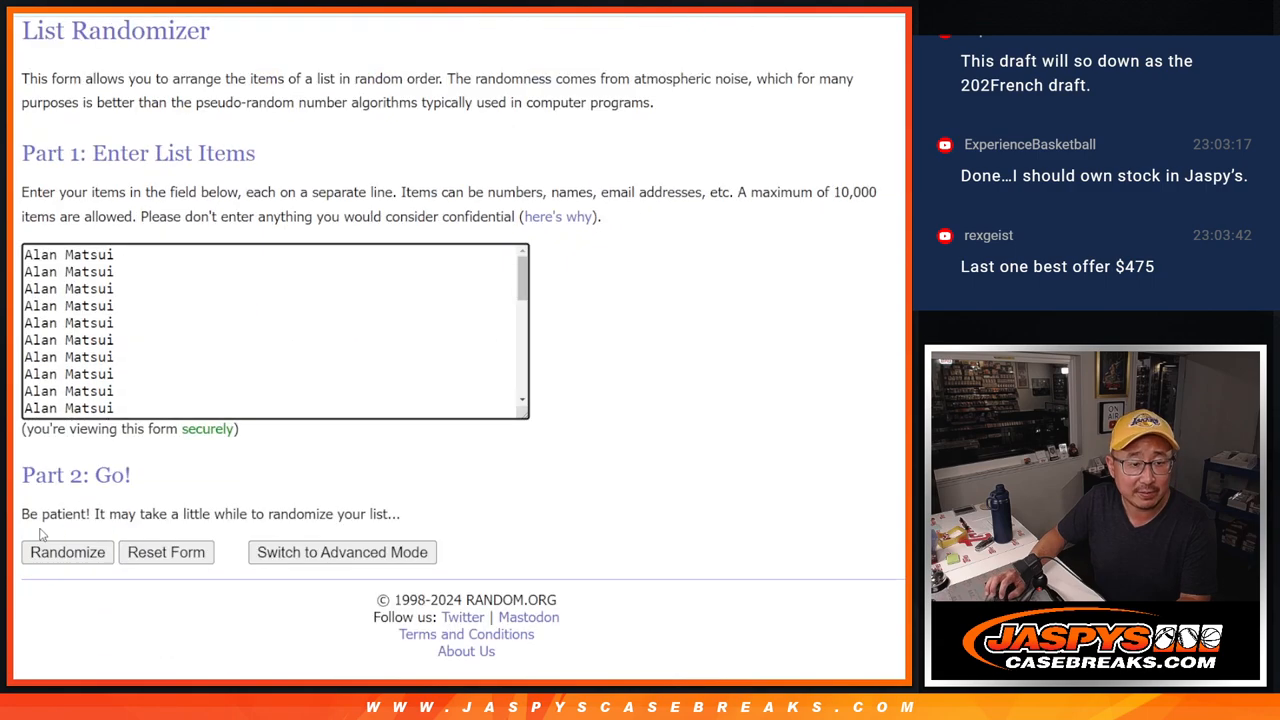
Randomize the pasted list of 32 entrant names and review the results.
left_click(67, 552)
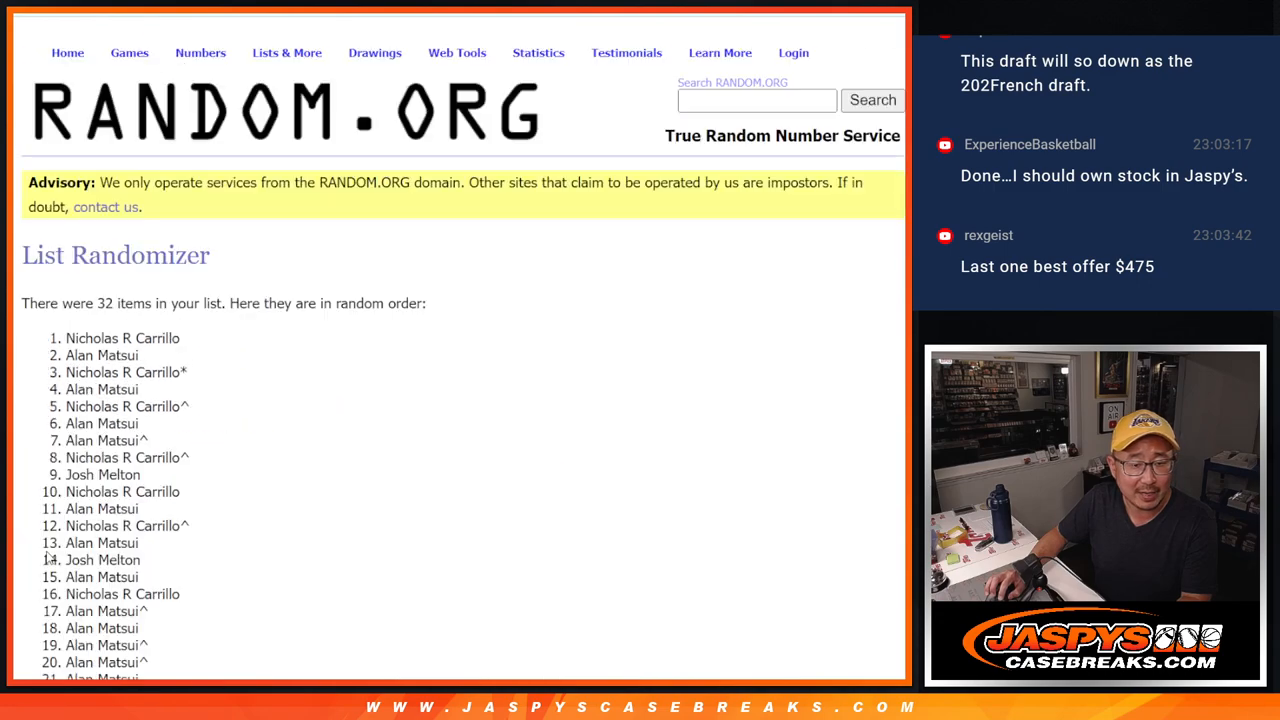
scroll("down", 3)
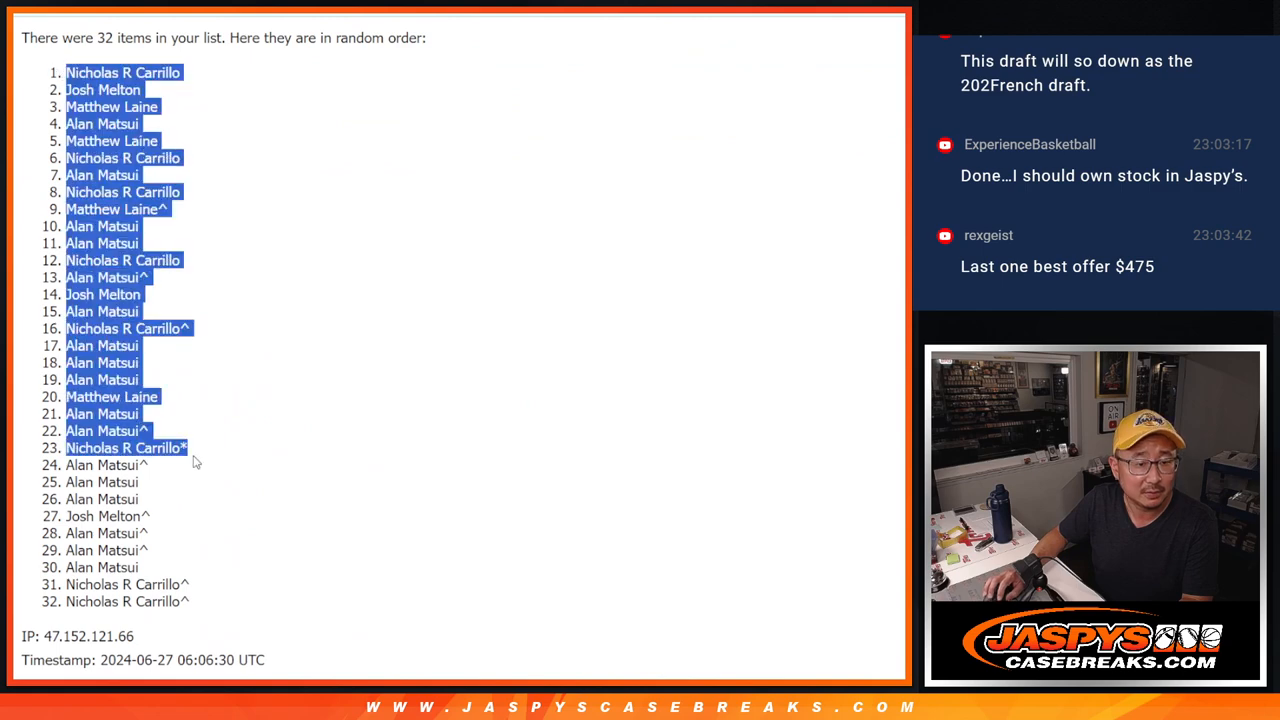
scroll("down", 3)
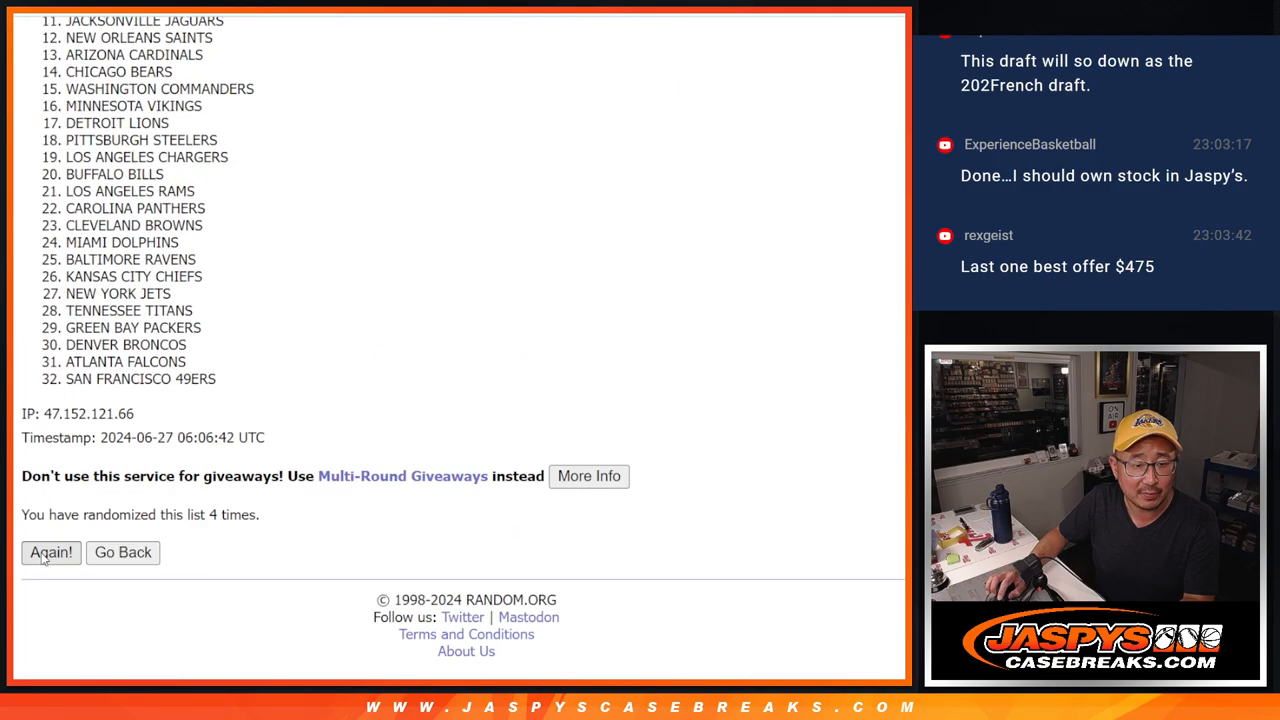
Reshuffle the NFL team list several times and select the final order.
left_click(51, 552)
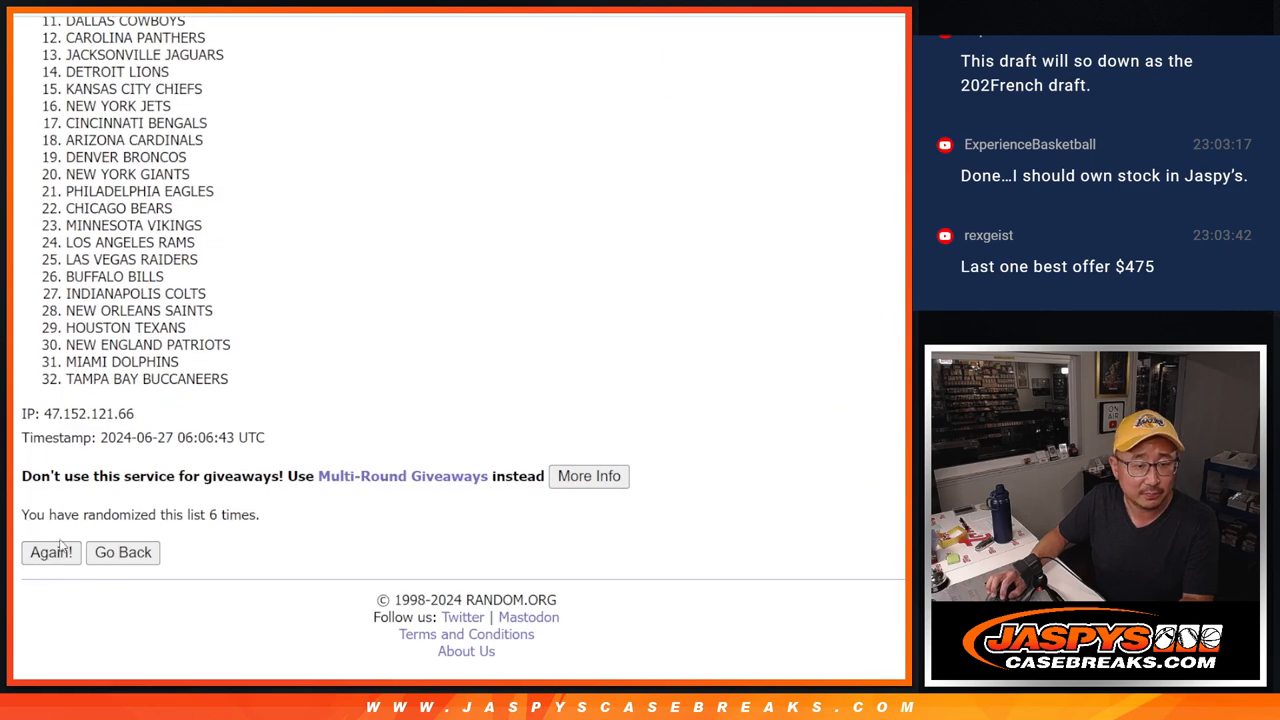
left_click(51, 552)
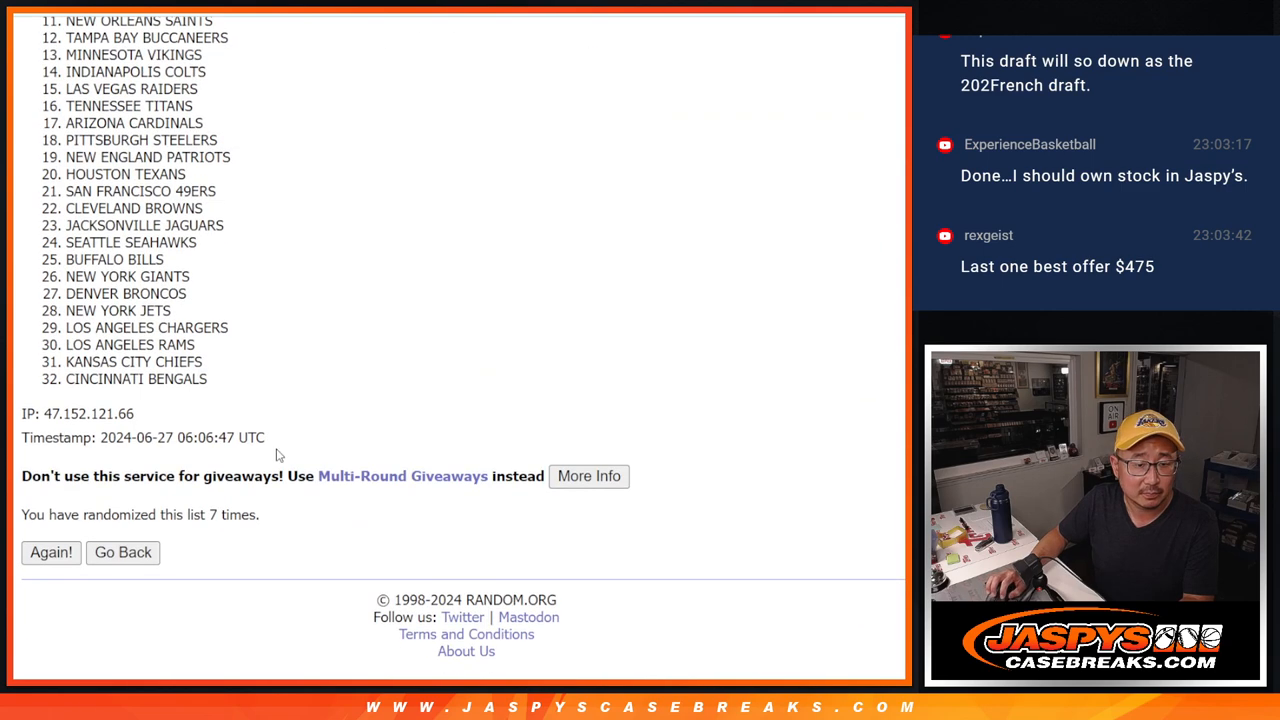
left_click(51, 552)
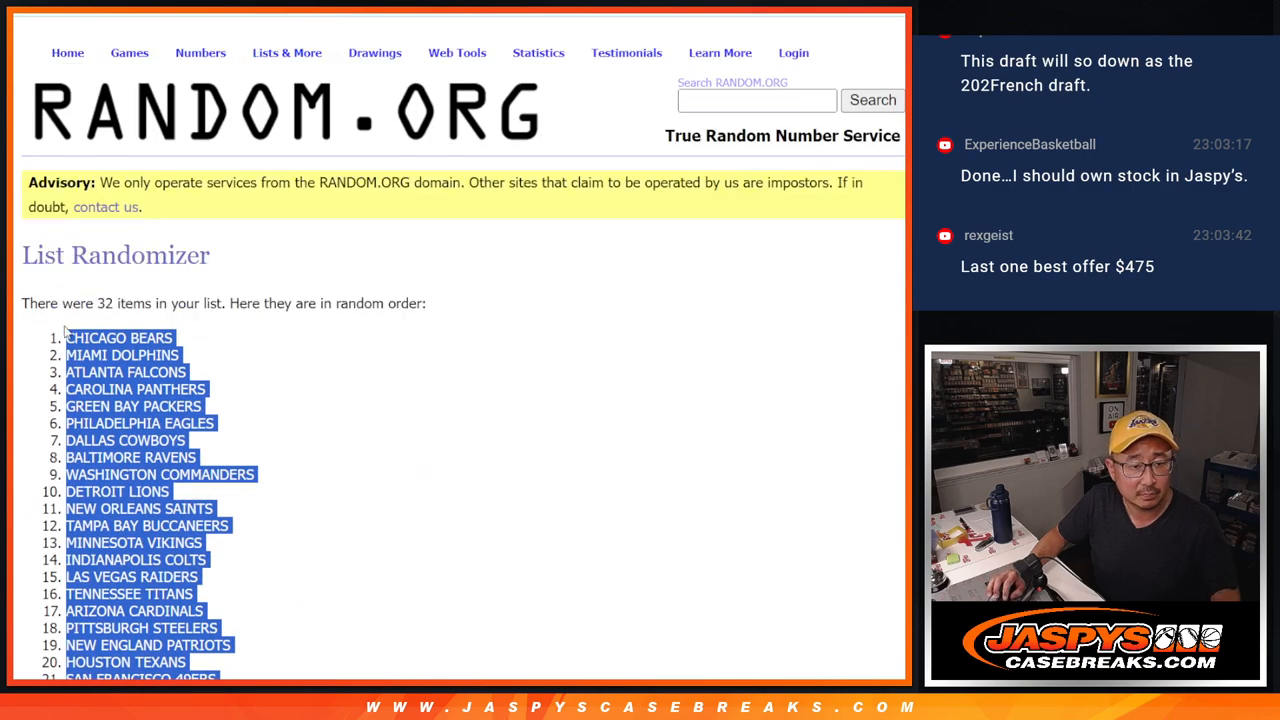
mouse_move(185, 354)
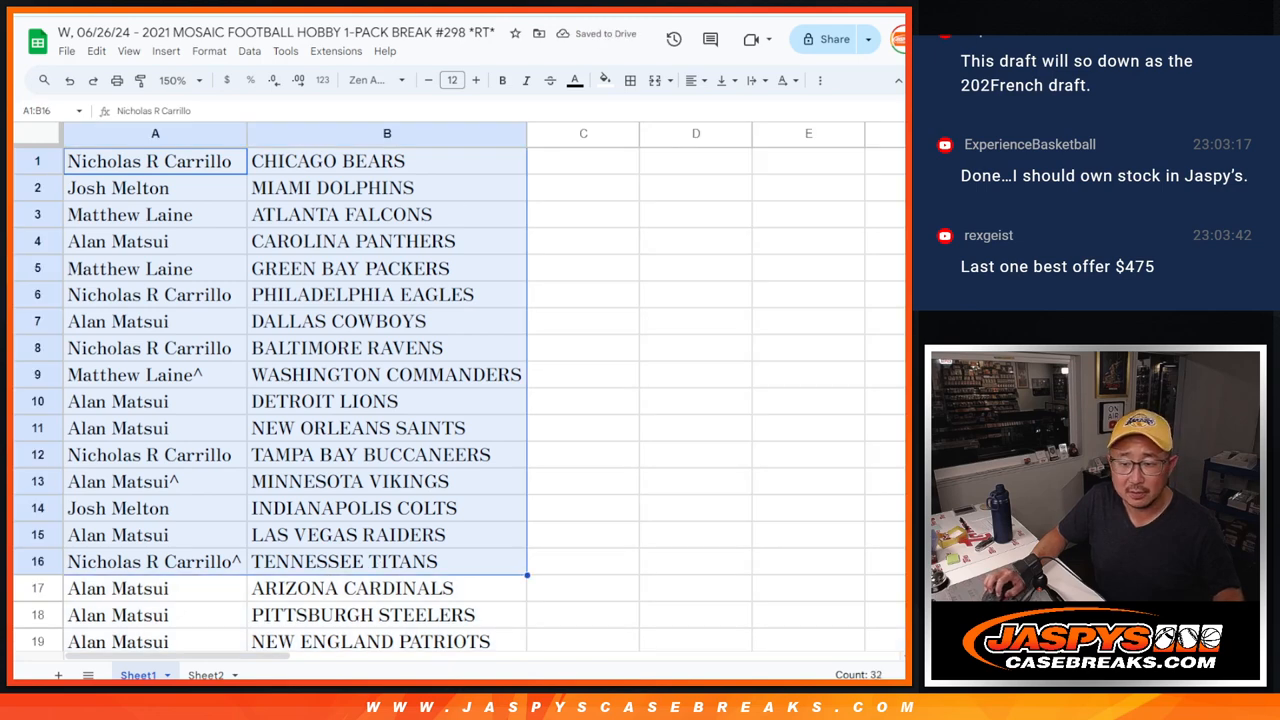
Select all 32 name–team pairs in A1:B32 for sorting by team and bordering.
scroll("down", 3)
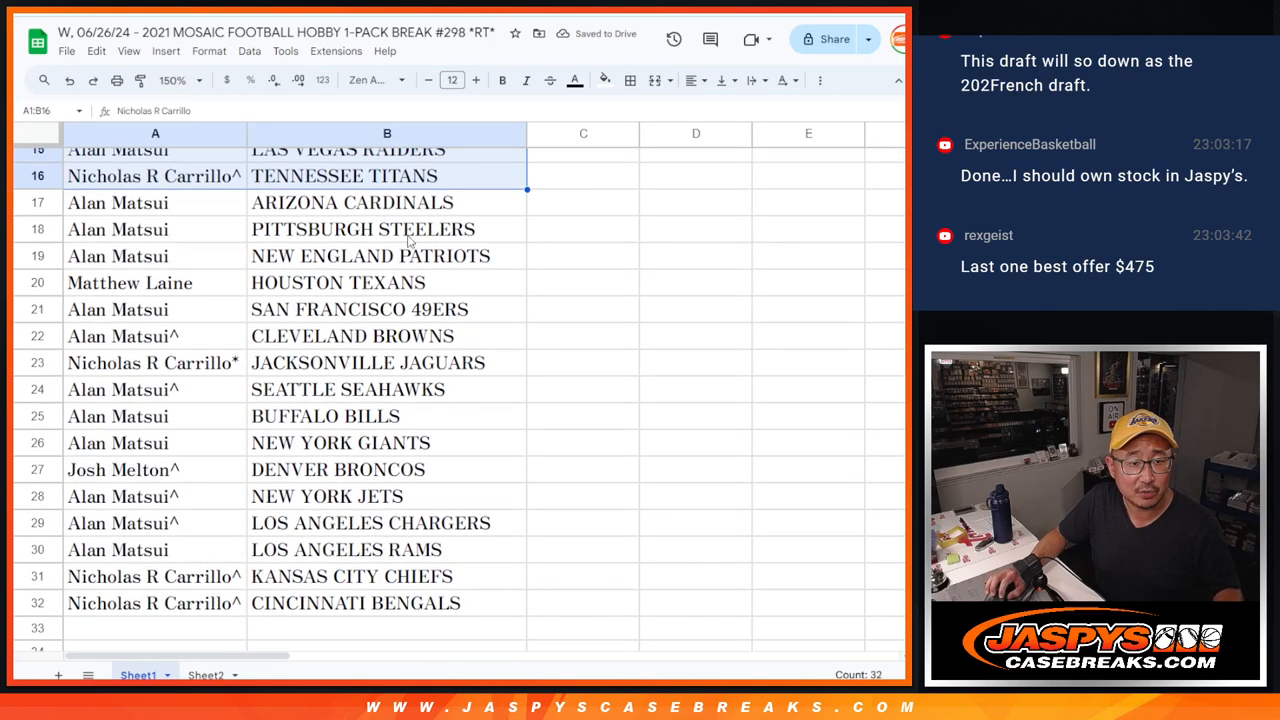
left_click(155, 202)
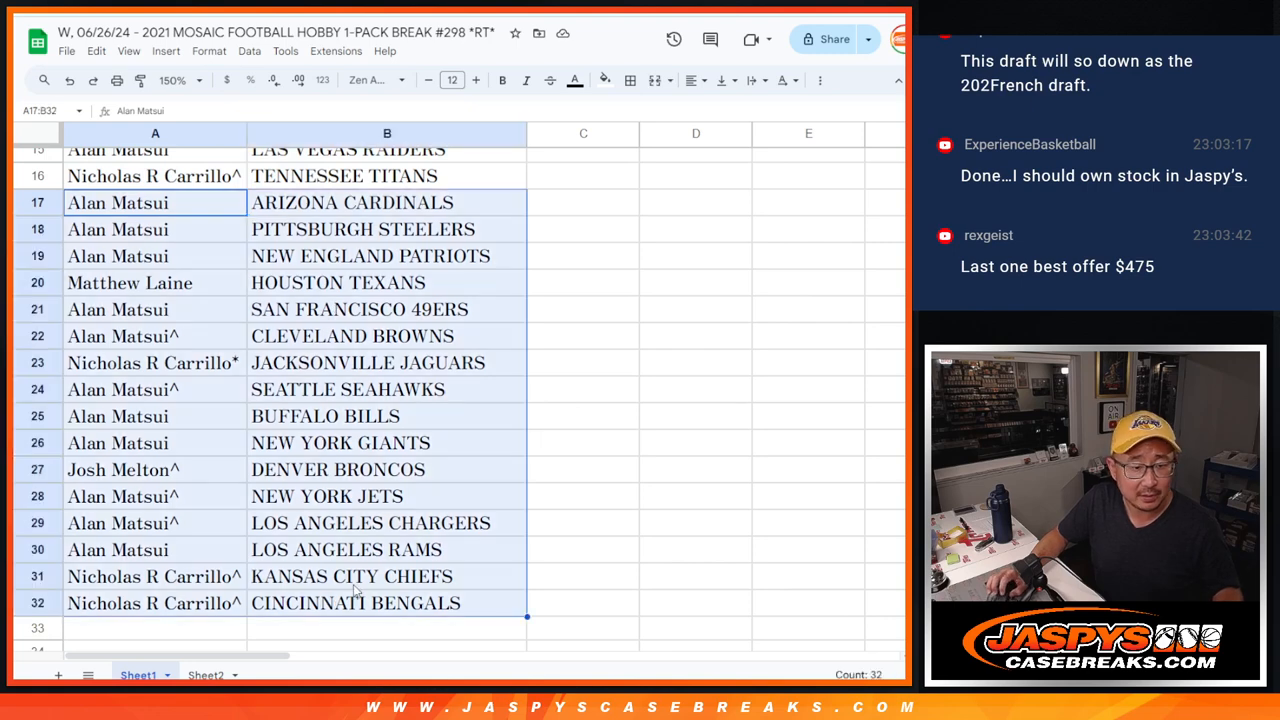
scroll("up", 3)
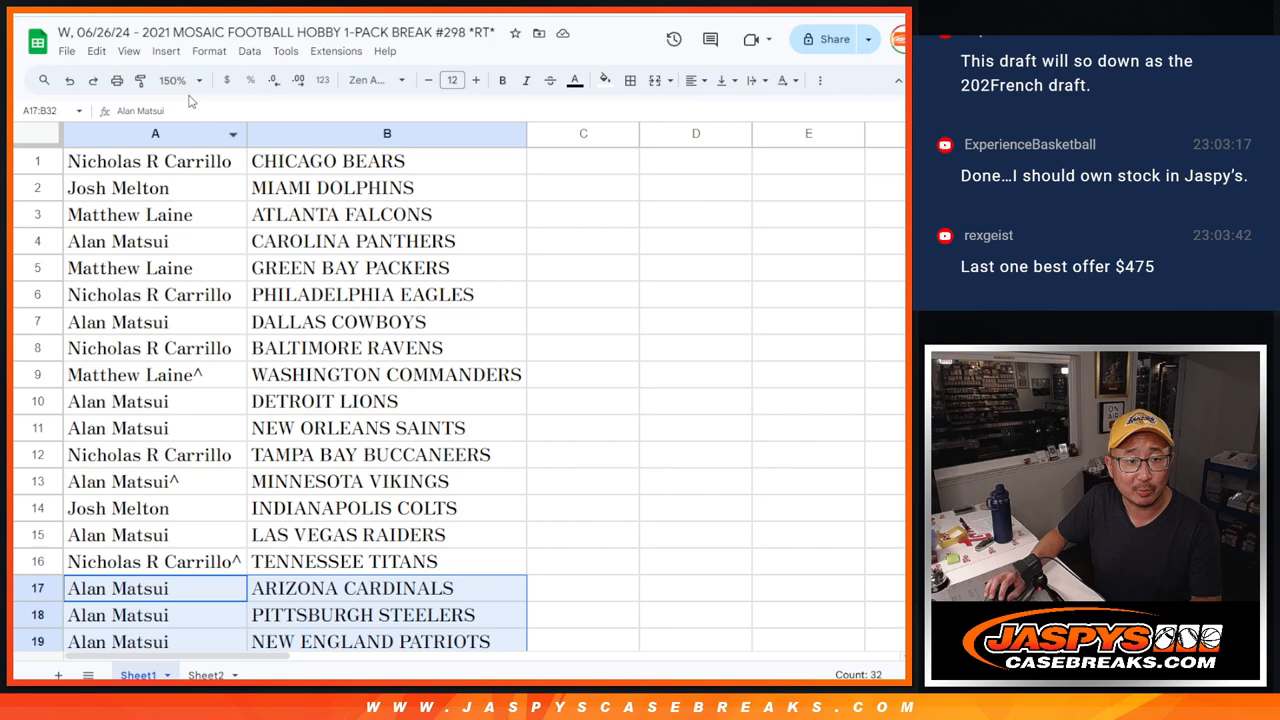
left_click(170, 80)
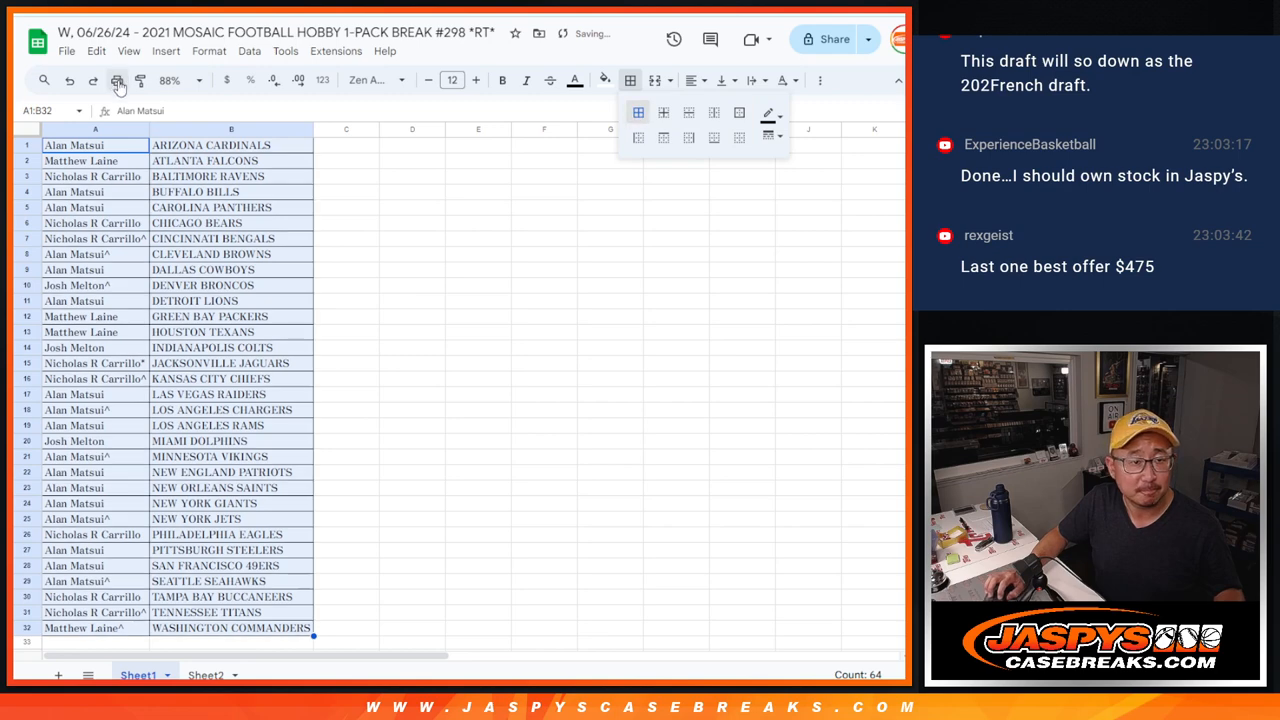
Set print settings to show the workbook title as the page header.
key("ctrl+p")
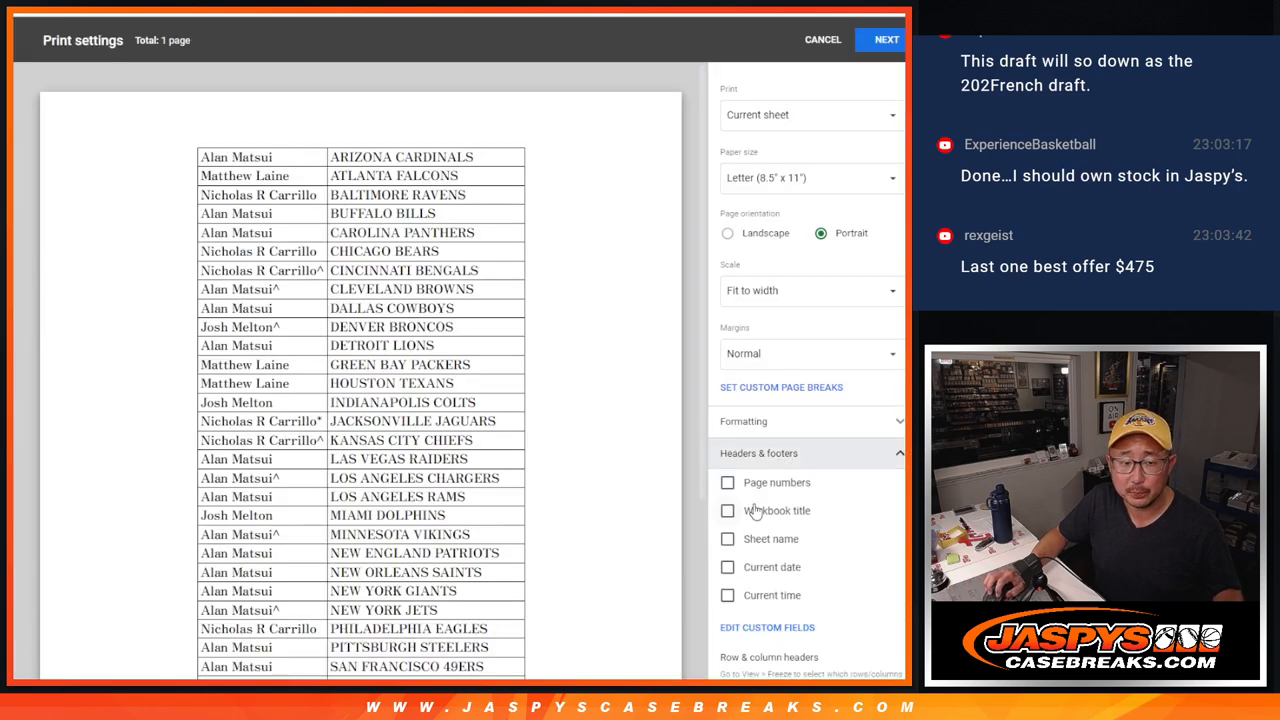
left_click(728, 510)
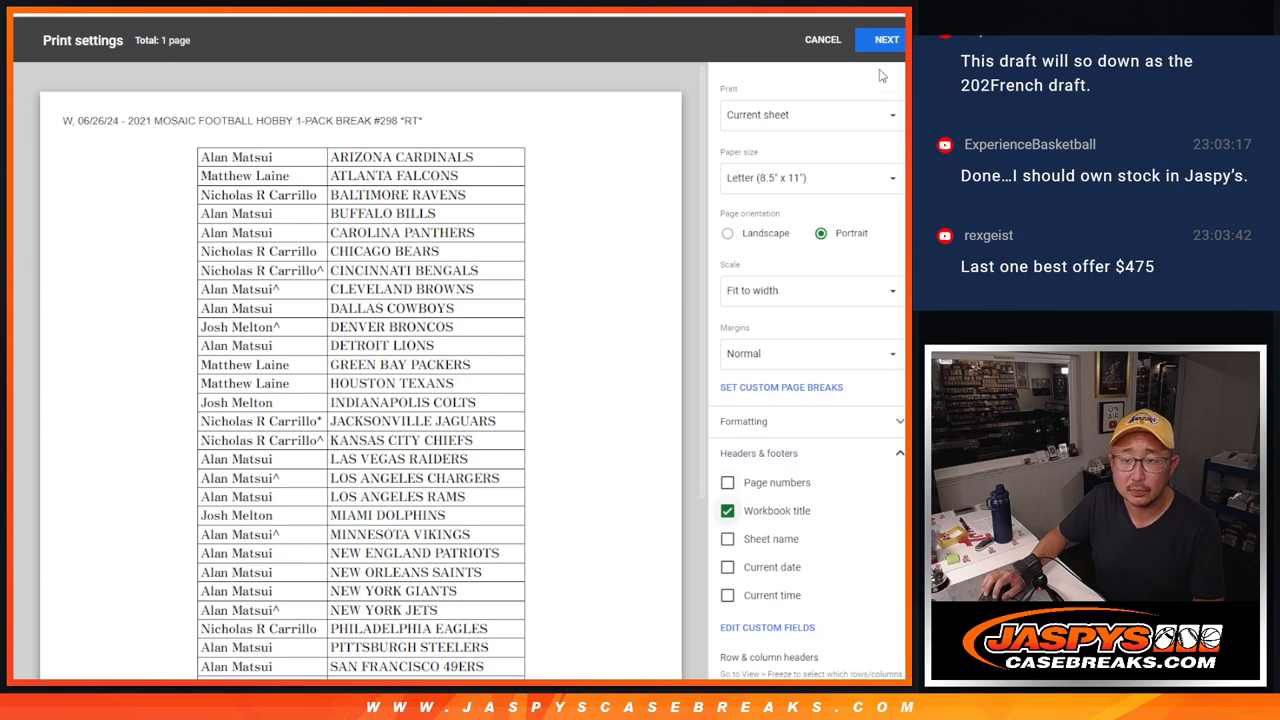
left_click(822, 39)
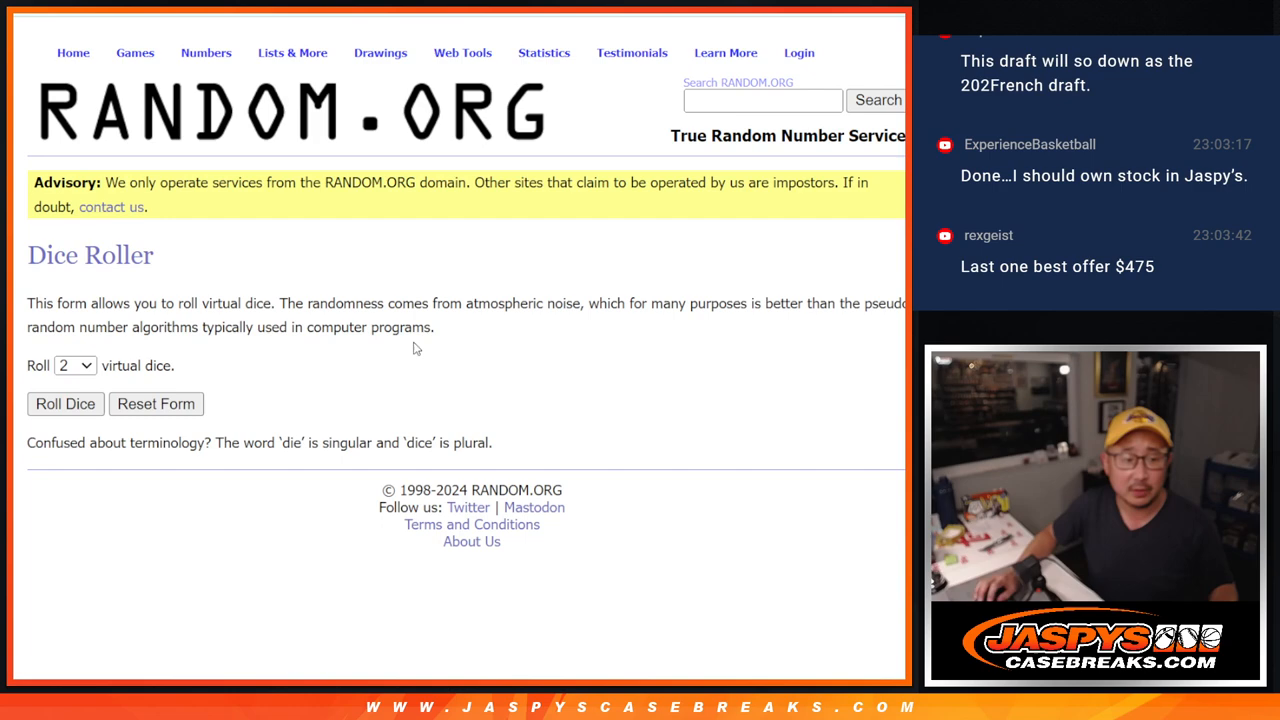
Roll the dice, shuffle the 32 names, and select the top six winners.
left_click(292, 52)
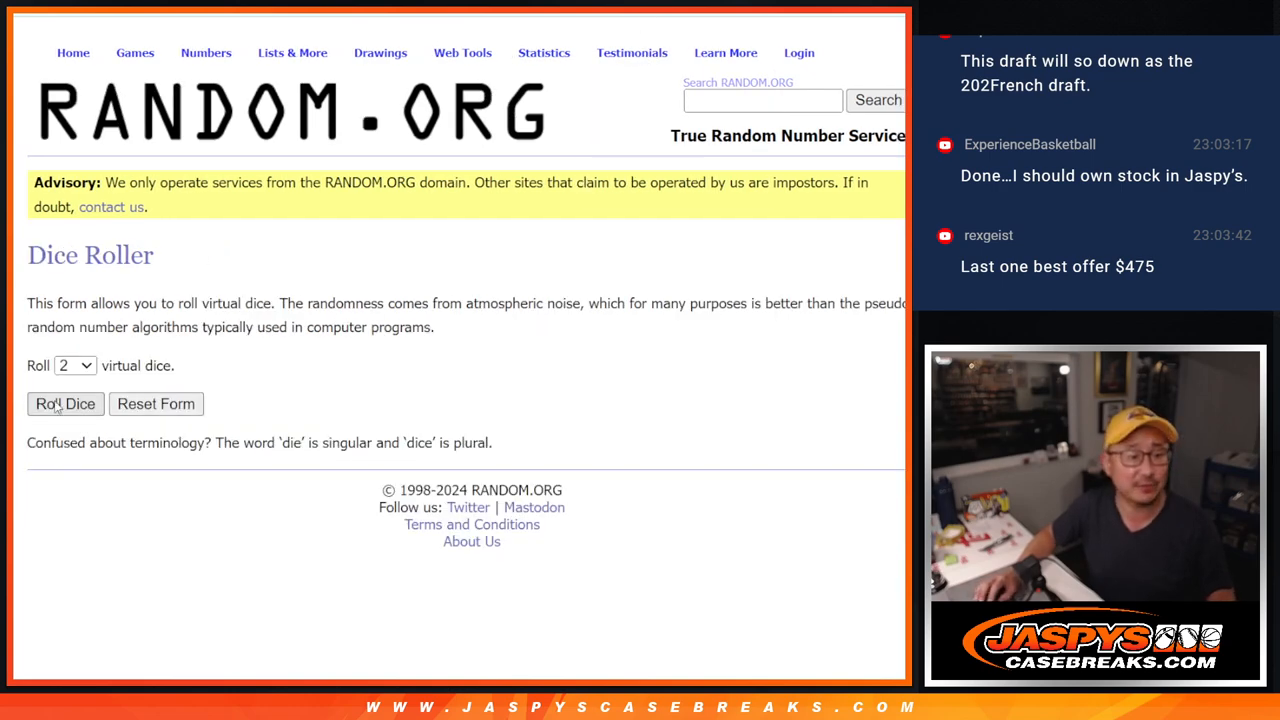
left_click(65, 404)
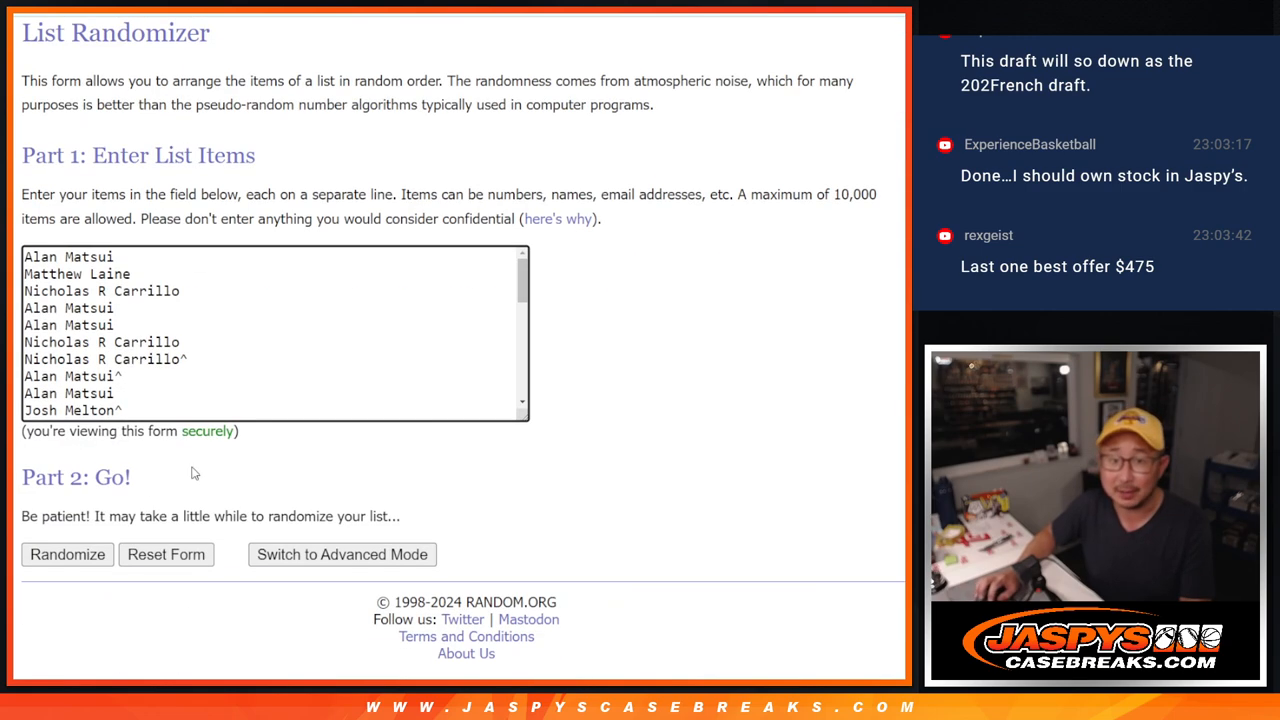
left_click(67, 554)
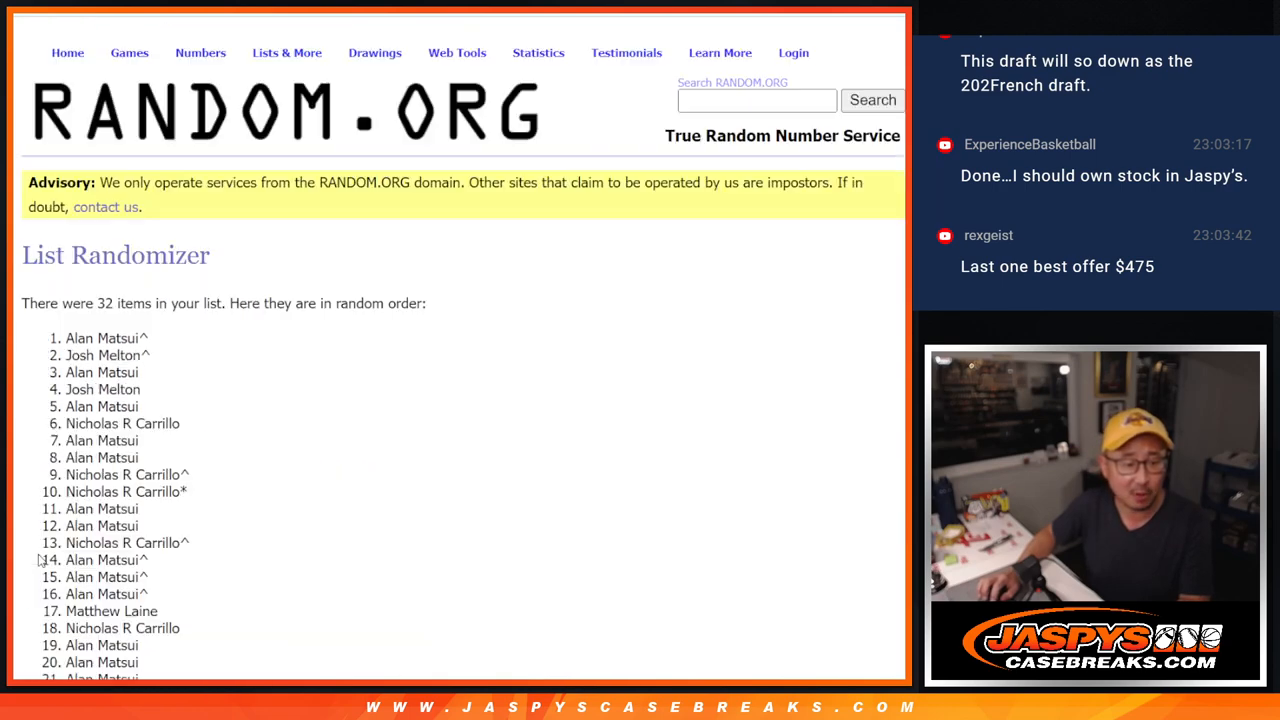
scroll("down", 3)
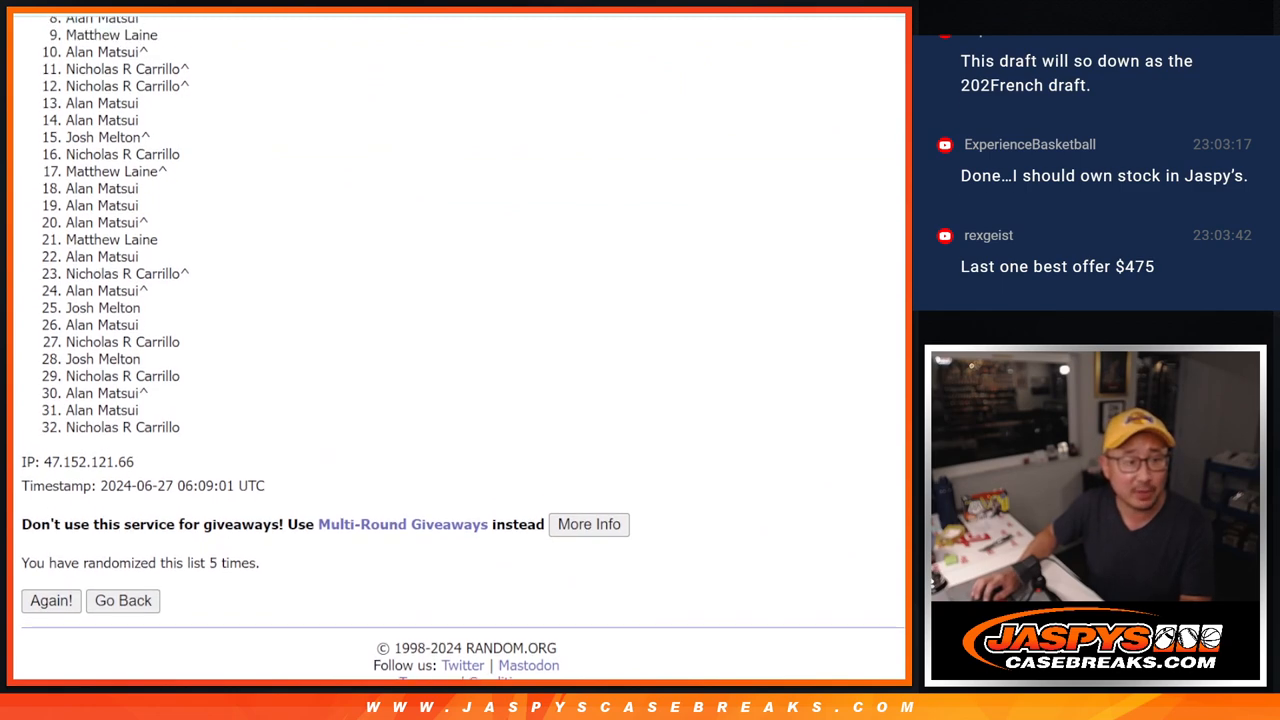
scroll("up", 3)
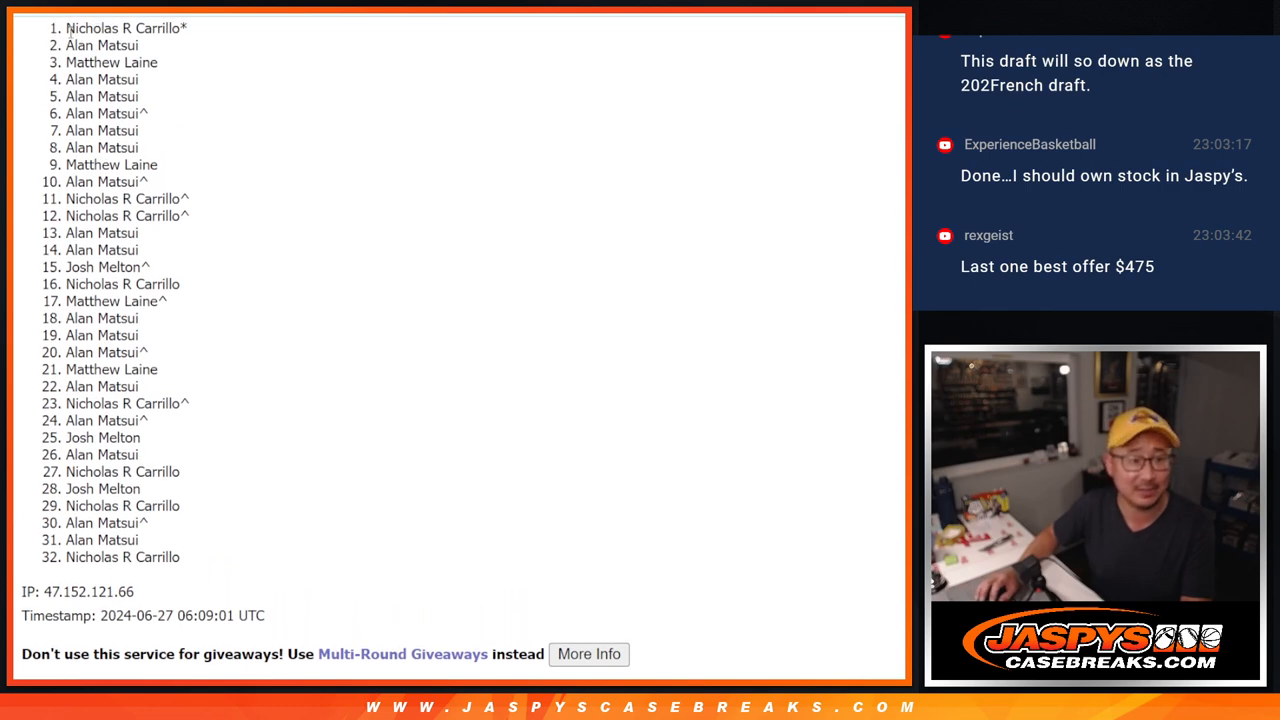
left_click_drag(67, 28, 145, 113)
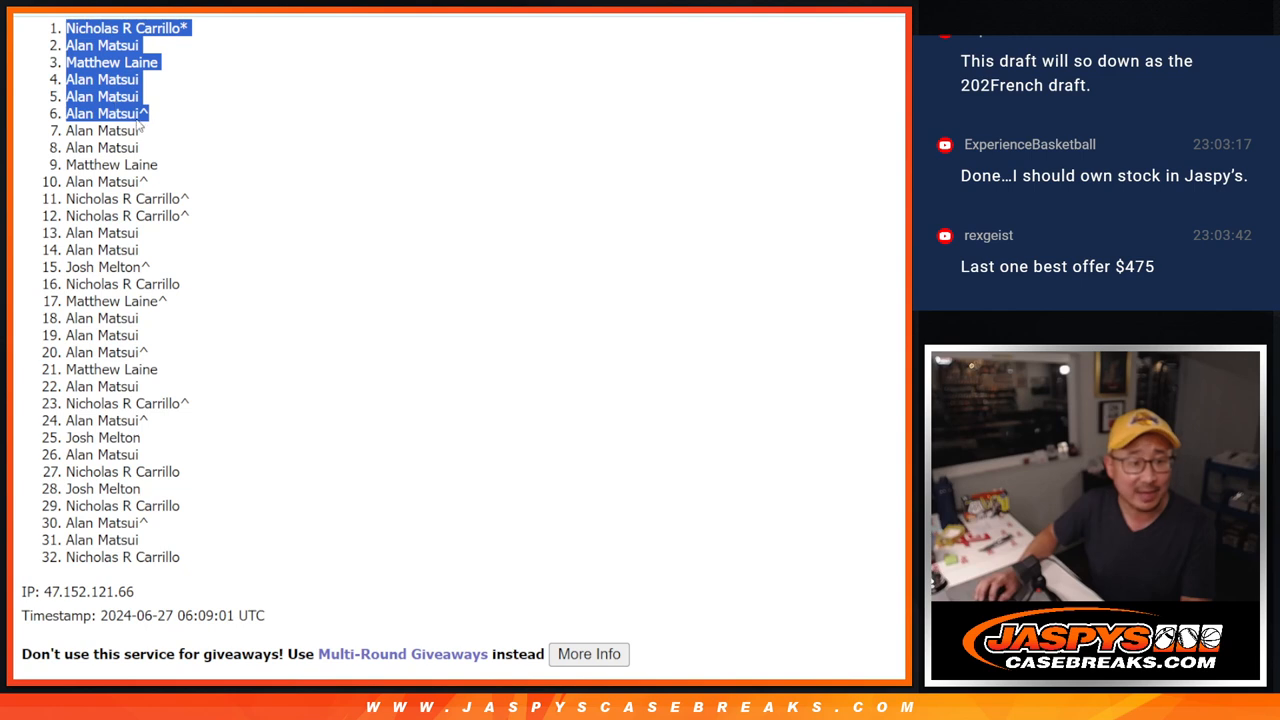
mouse_move(481, 261)
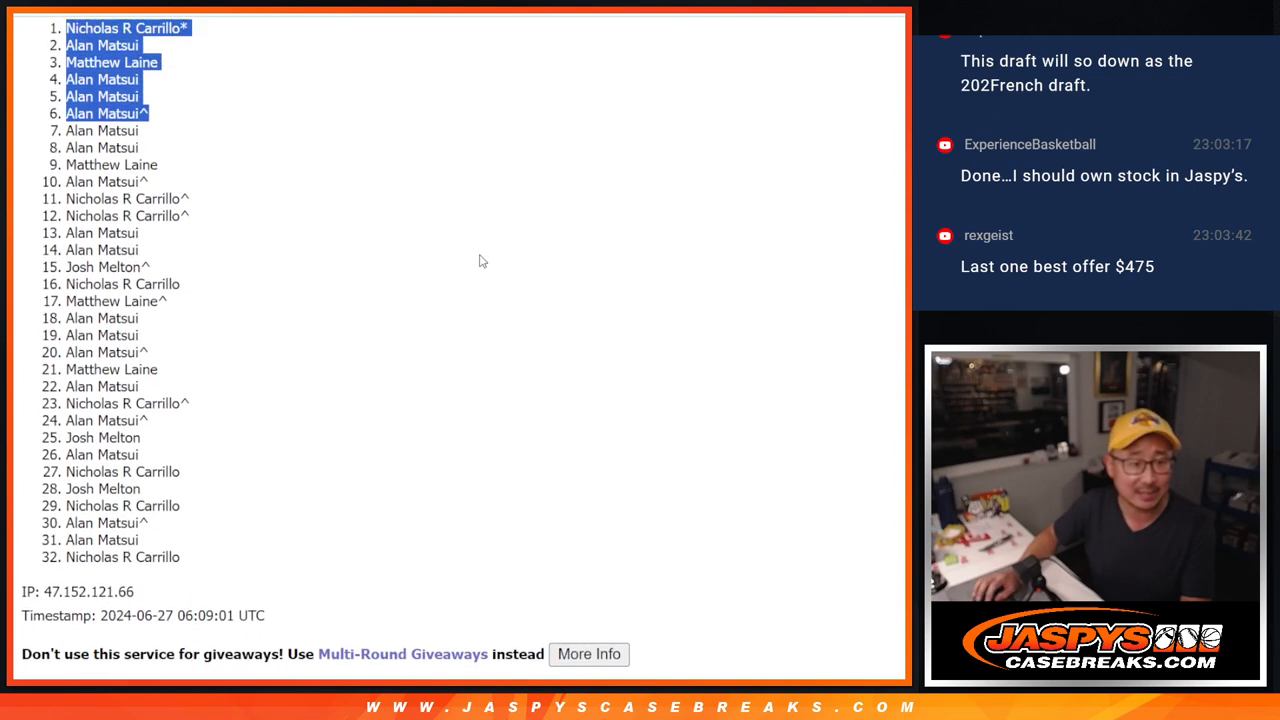